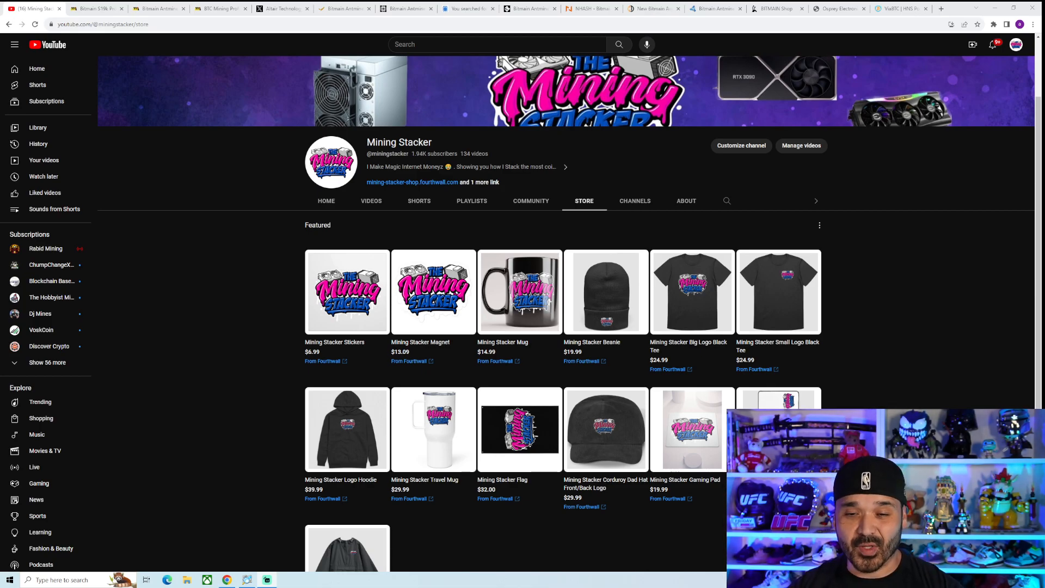
{"action": "mouse_move", "coordinate": [424, 167]}
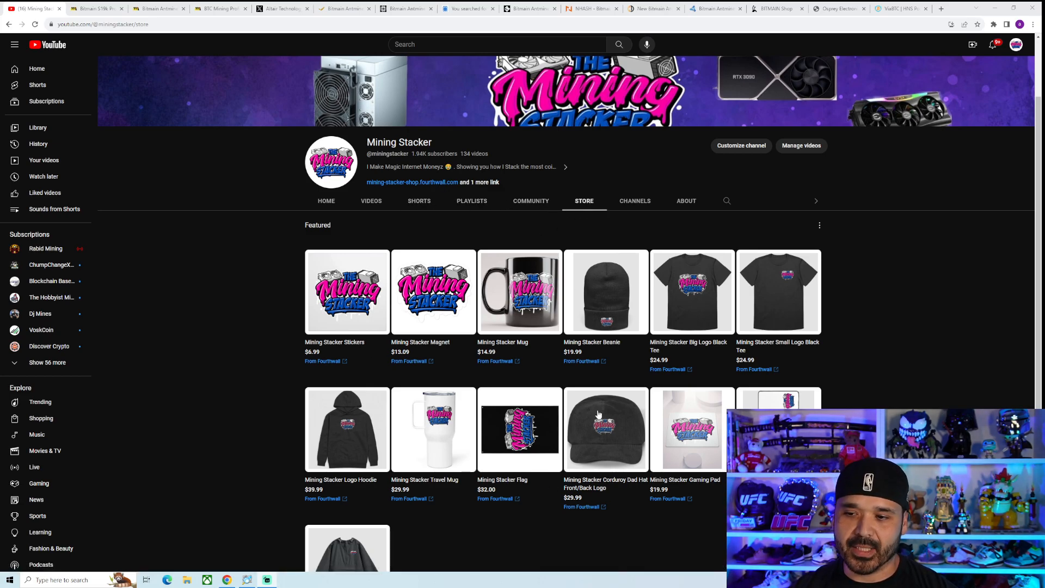
{"action": "mouse_move", "coordinate": [566, 395]}
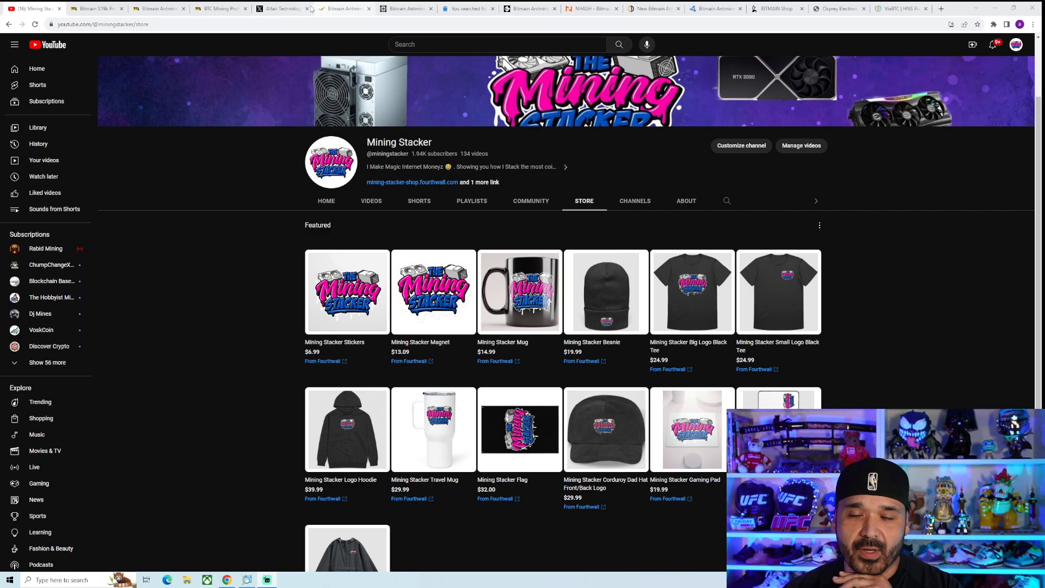
View the Bitmain S19K Pro page's profitability and specs: 120 Th/s, 2760 W, 74.3-month payback.
{"action": "left_click", "coordinate": [97, 8]}
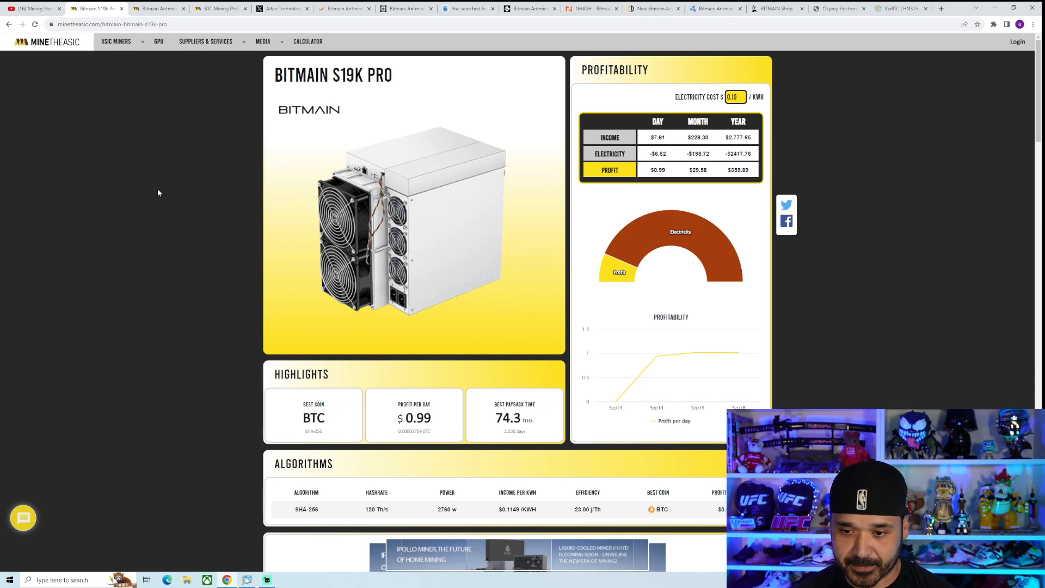
{"action": "scroll", "scroll_direction": "down", "scroll_amount": 3}
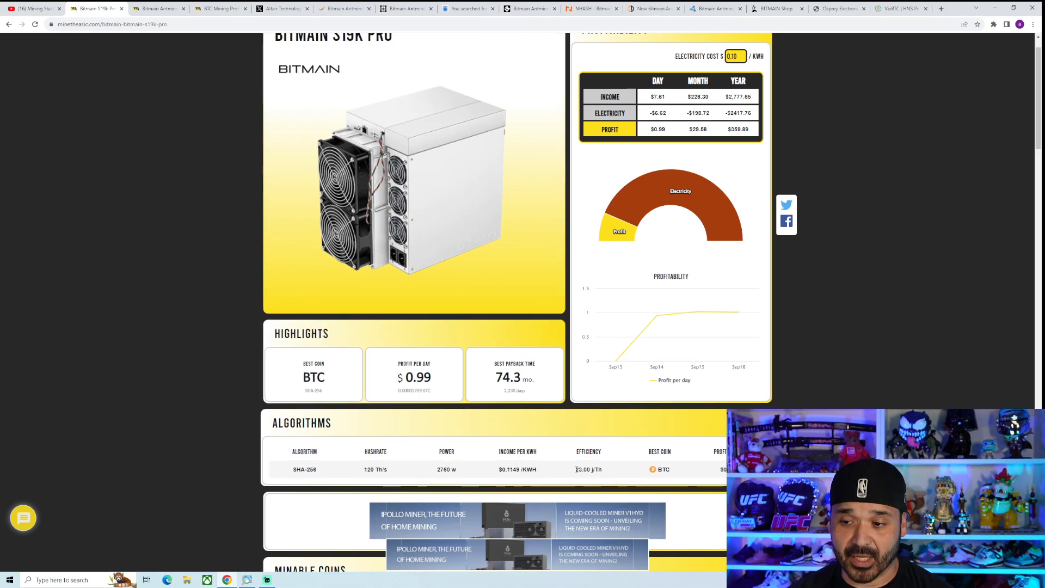
{"action": "double_click", "coordinate": [588, 469]}
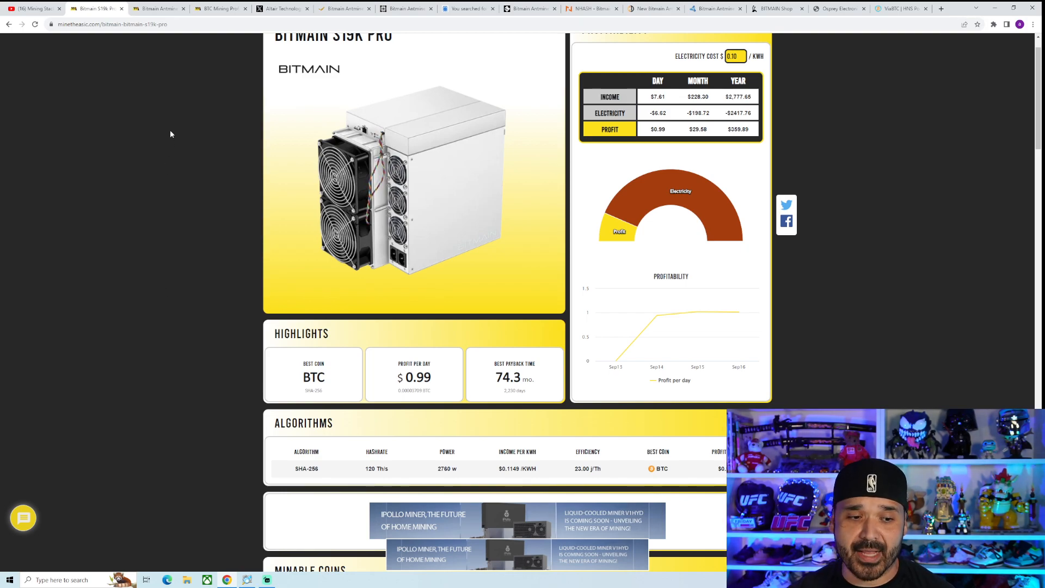
{"action": "left_click", "coordinate": [158, 8]}
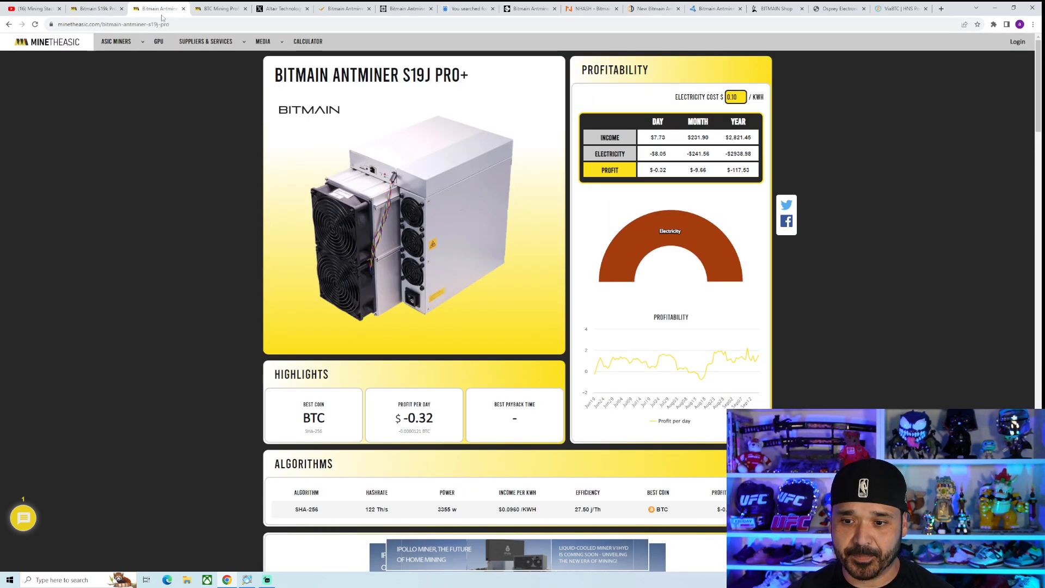
{"action": "double_click", "coordinate": [375, 510]}
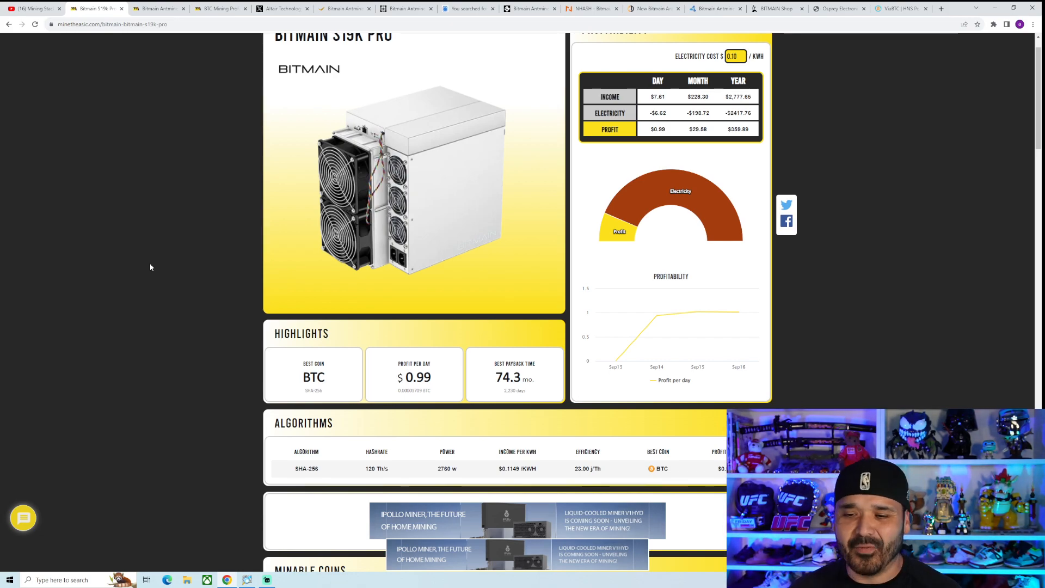
{"action": "mouse_move", "coordinate": [138, 129]}
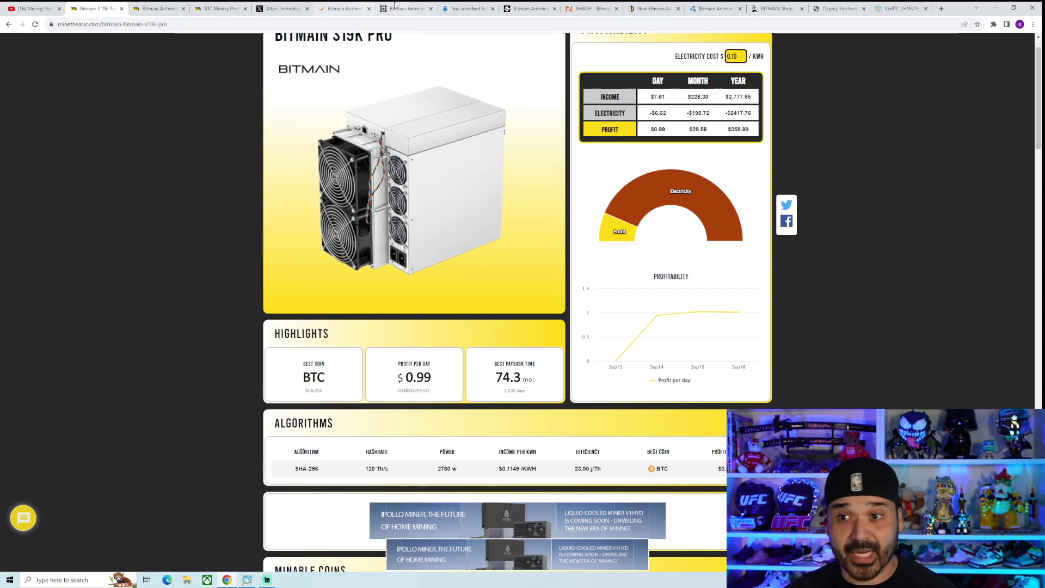
Return to the Bitmain Antminer S19J Pro+ page showing a $0.32 daily loss.
{"action": "left_click", "coordinate": [466, 9]}
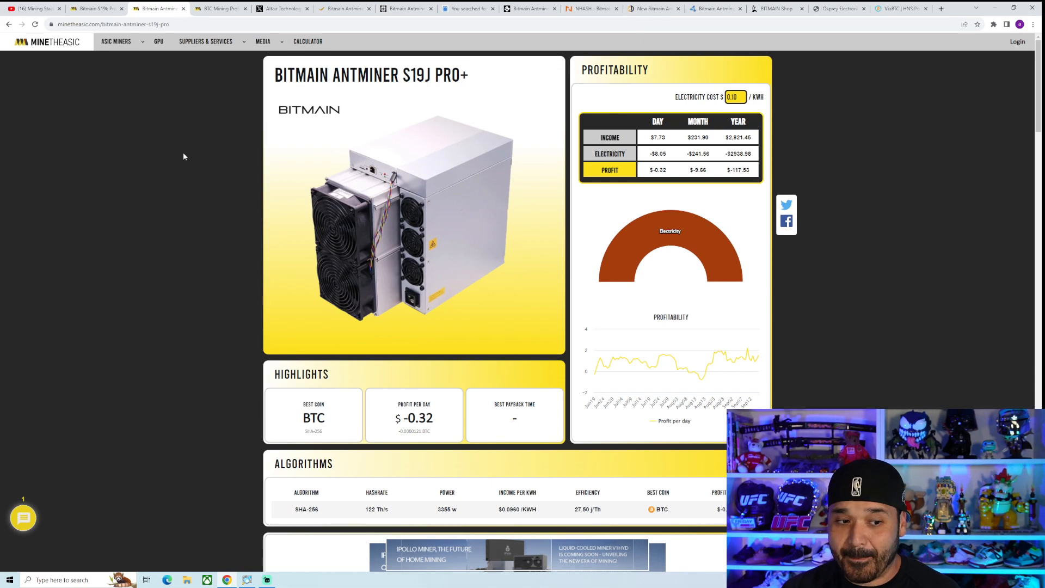
Scroll the S19J Pro+ page to its specs: 122 Th/s, 3355 W, 27.50 J/Th.
{"action": "scroll", "scroll_direction": "down", "scroll_amount": 3}
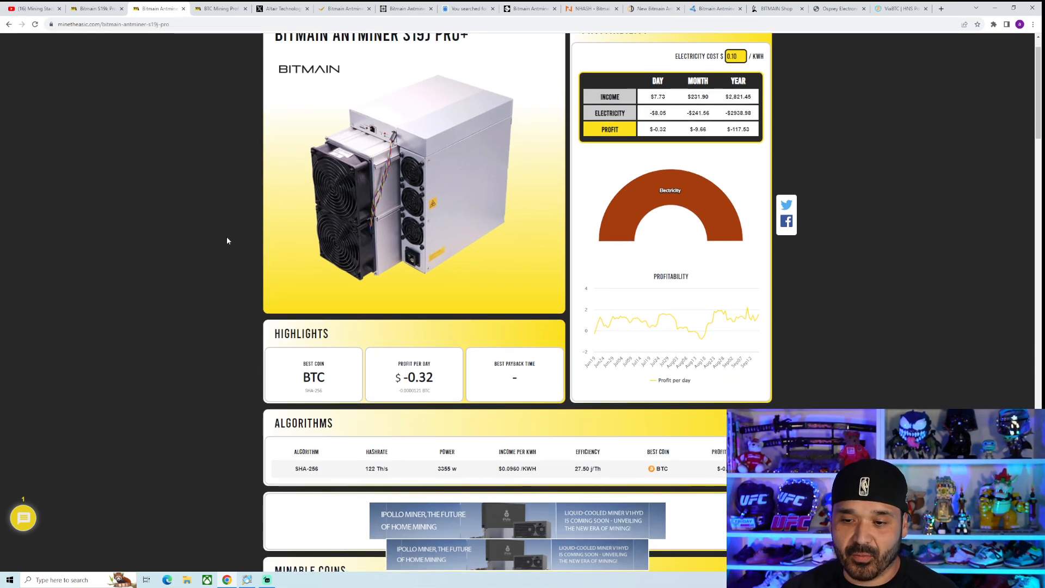
{"action": "mouse_move", "coordinate": [209, 452]}
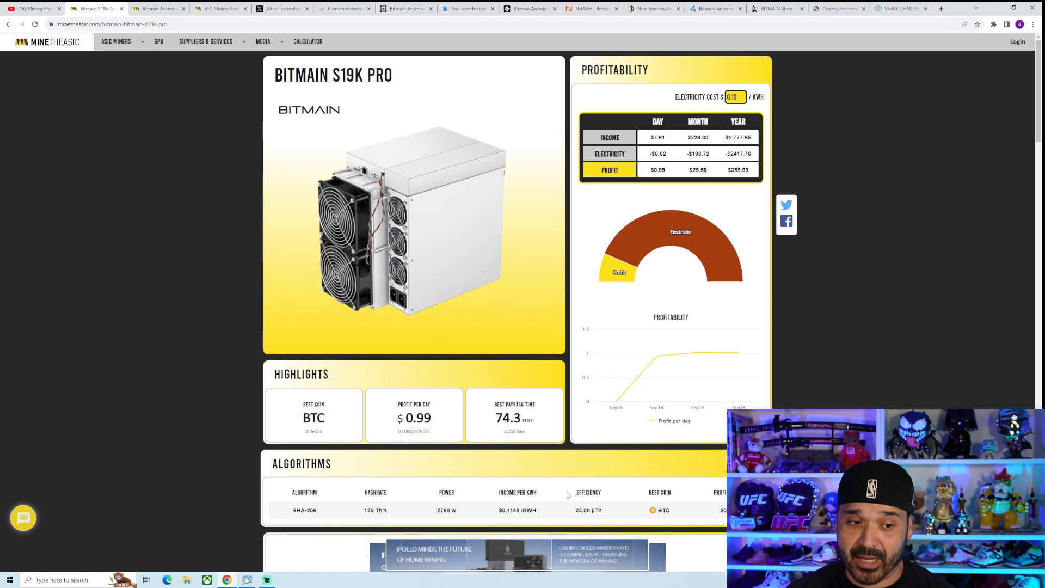
{"action": "mouse_move", "coordinate": [564, 493]}
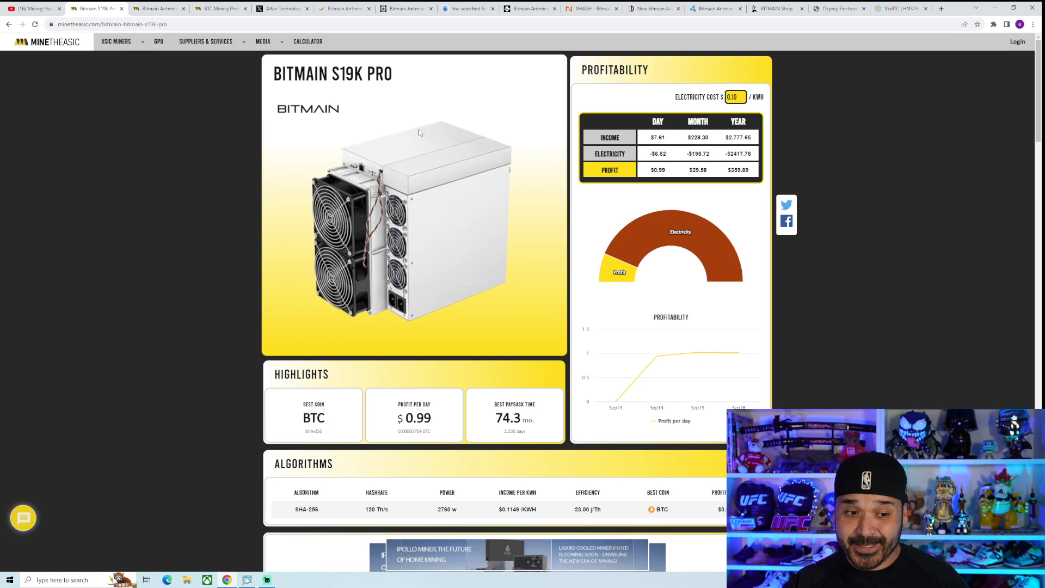
{"action": "mouse_move", "coordinate": [418, 133]}
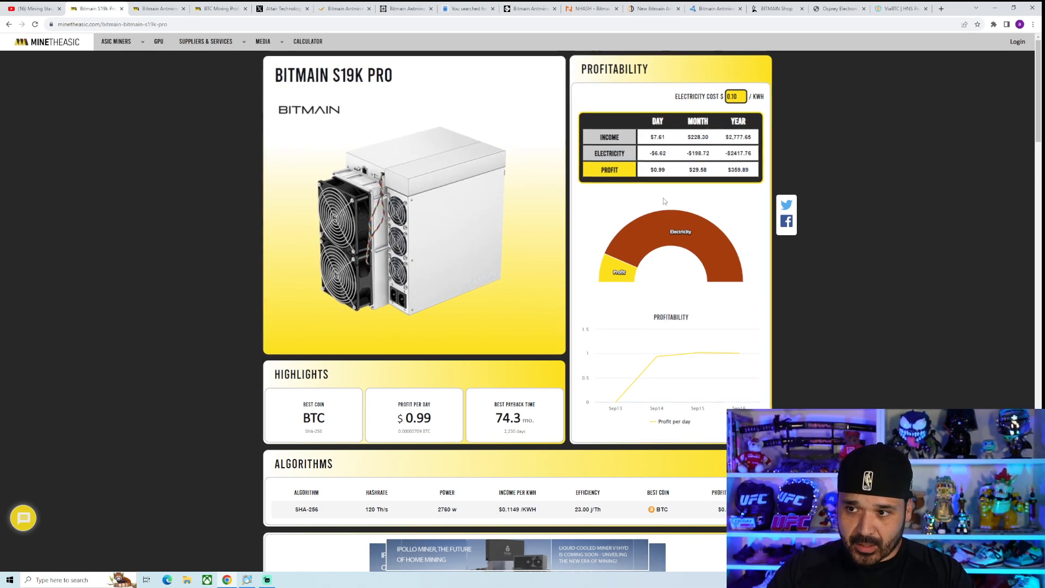
Review the BTC calculator's expected profit for 136 Th/s: $0.79 daily, $287.68 yearly.
{"action": "left_click", "coordinate": [220, 8]}
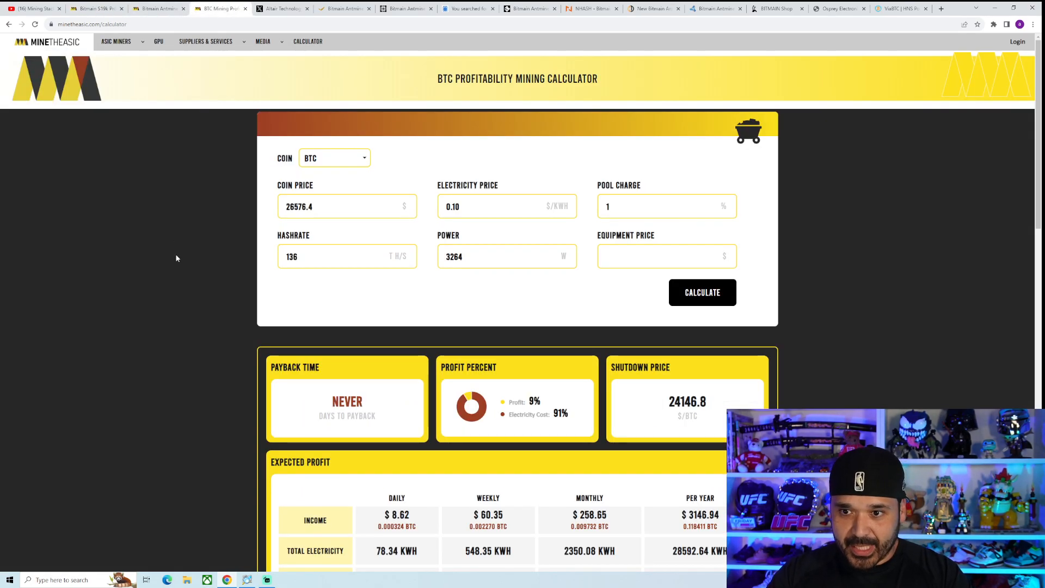
{"action": "scroll", "scroll_direction": "down", "scroll_amount": 3}
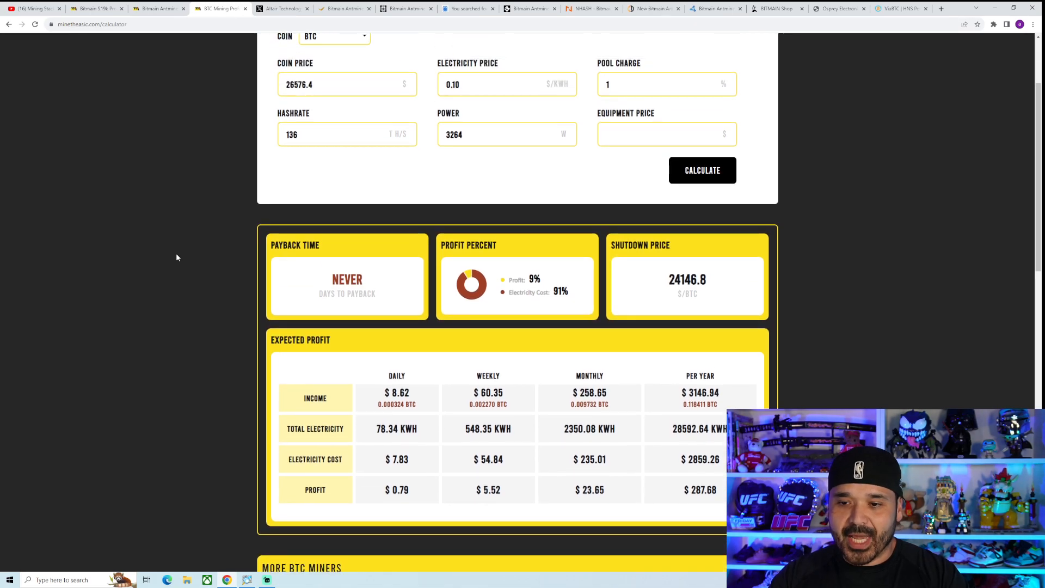
{"action": "scroll", "scroll_direction": "down", "scroll_amount": 3}
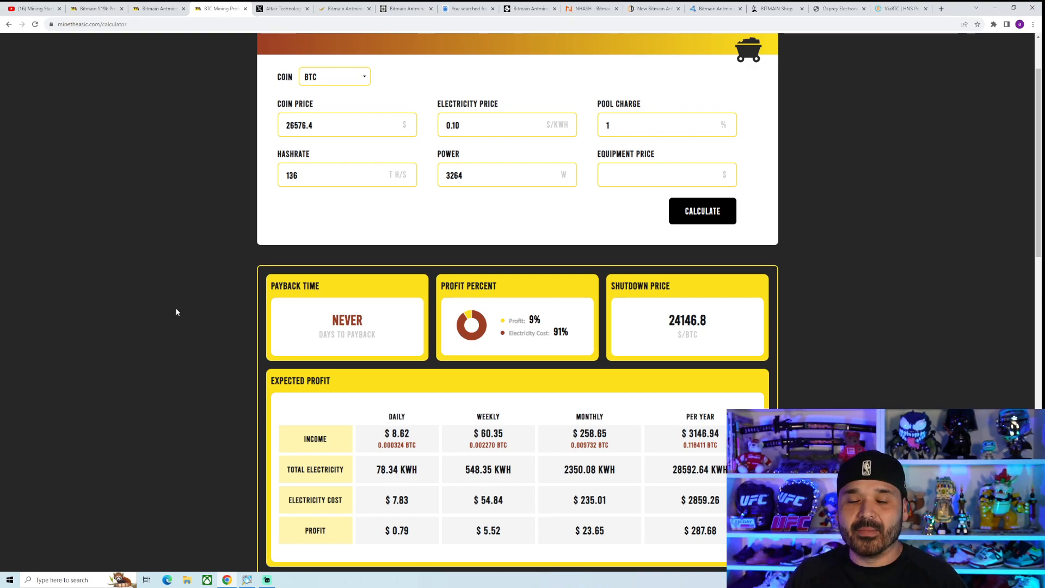
{"action": "mouse_move", "coordinate": [219, 282]}
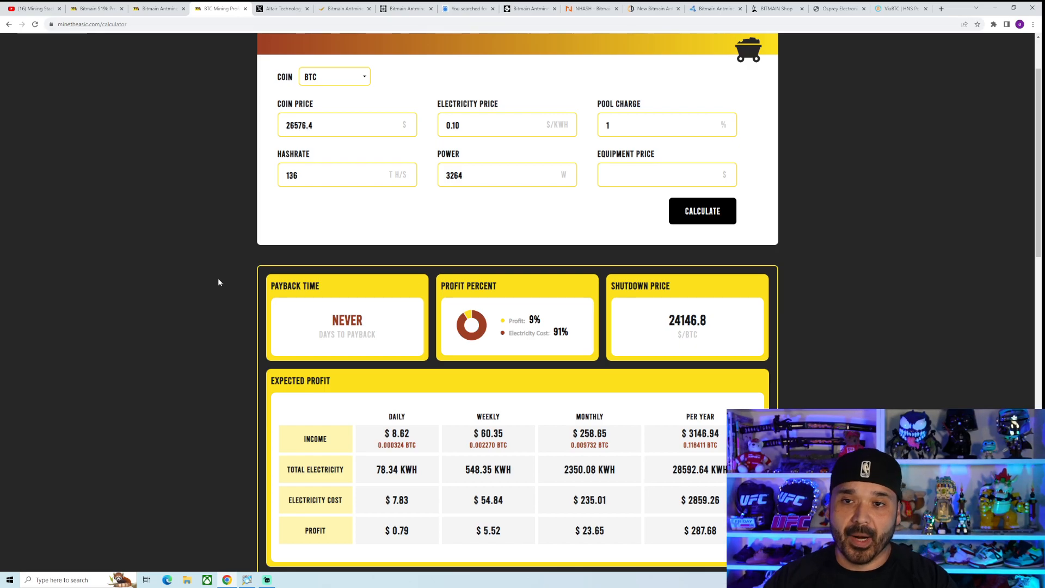
{"action": "mouse_move", "coordinate": [223, 258]}
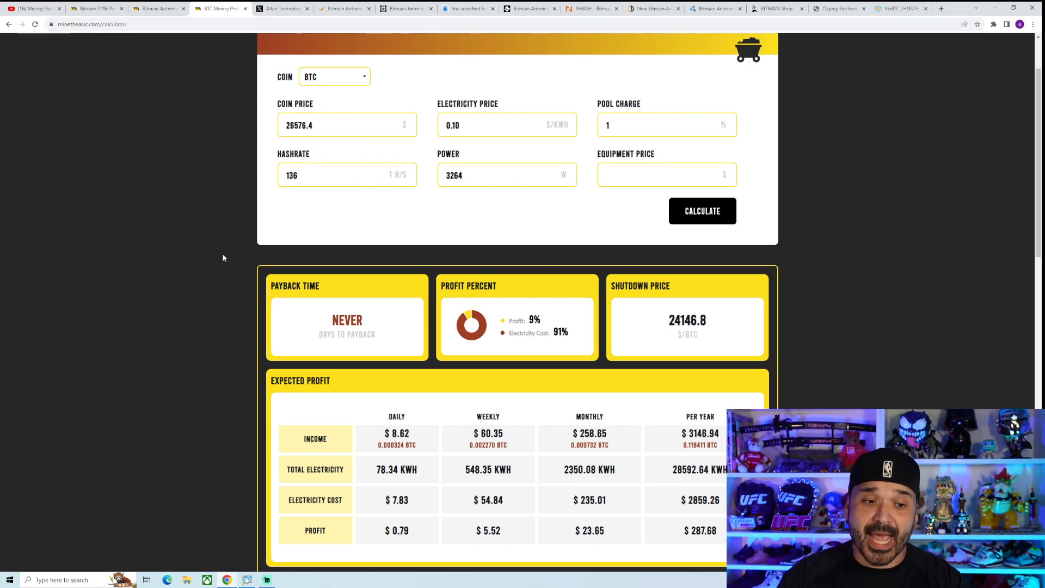
Read Altair Technology's S19k Pro thread down to the fan and hashboard posts.
{"action": "left_click", "coordinate": [282, 8]}
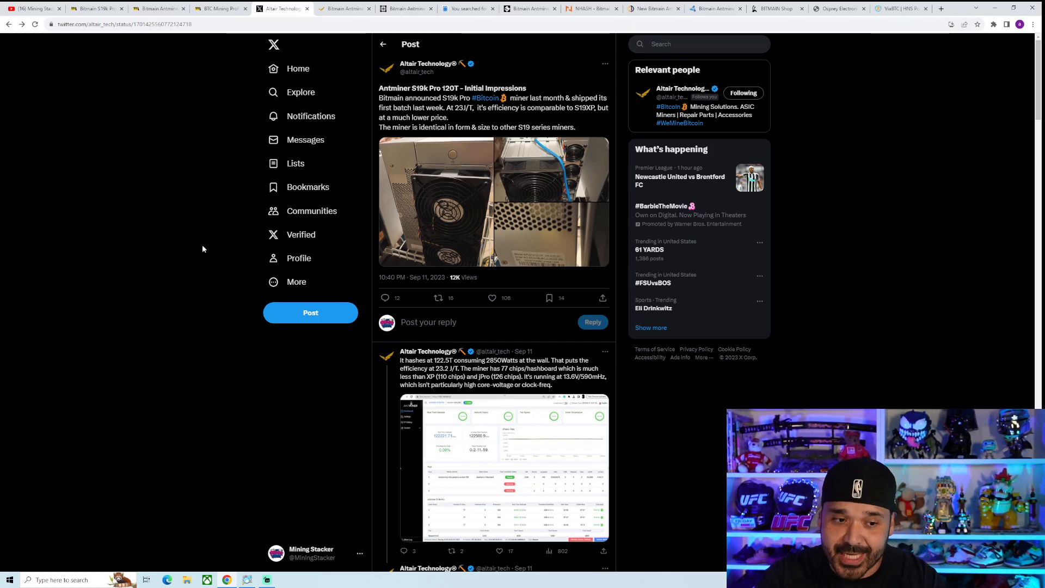
{"action": "scroll", "scroll_direction": "down", "scroll_amount": 3}
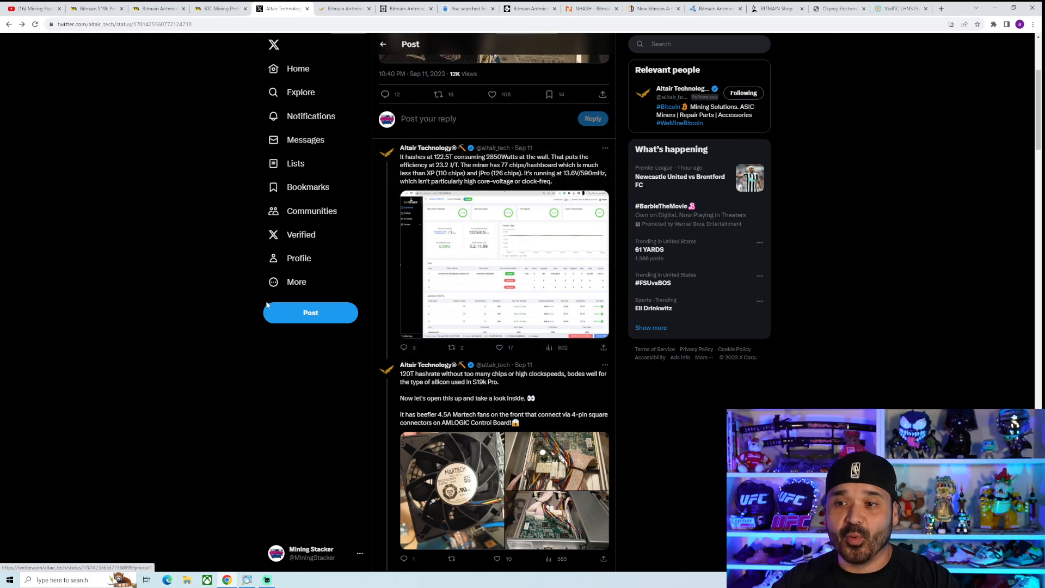
{"action": "mouse_move", "coordinate": [184, 293]}
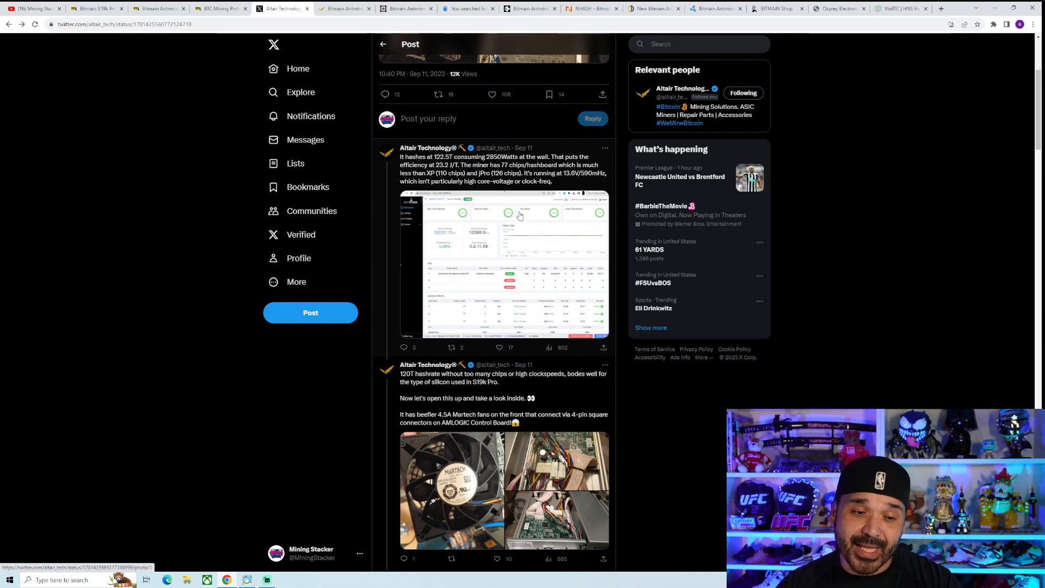
{"action": "mouse_move", "coordinate": [510, 217]}
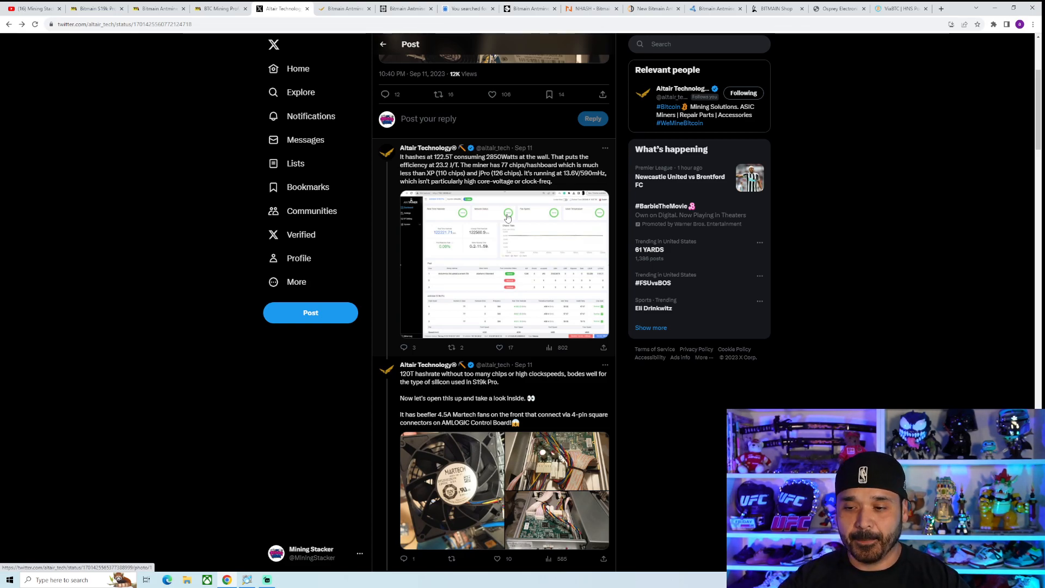
{"action": "scroll", "scroll_direction": "down", "scroll_amount": 3}
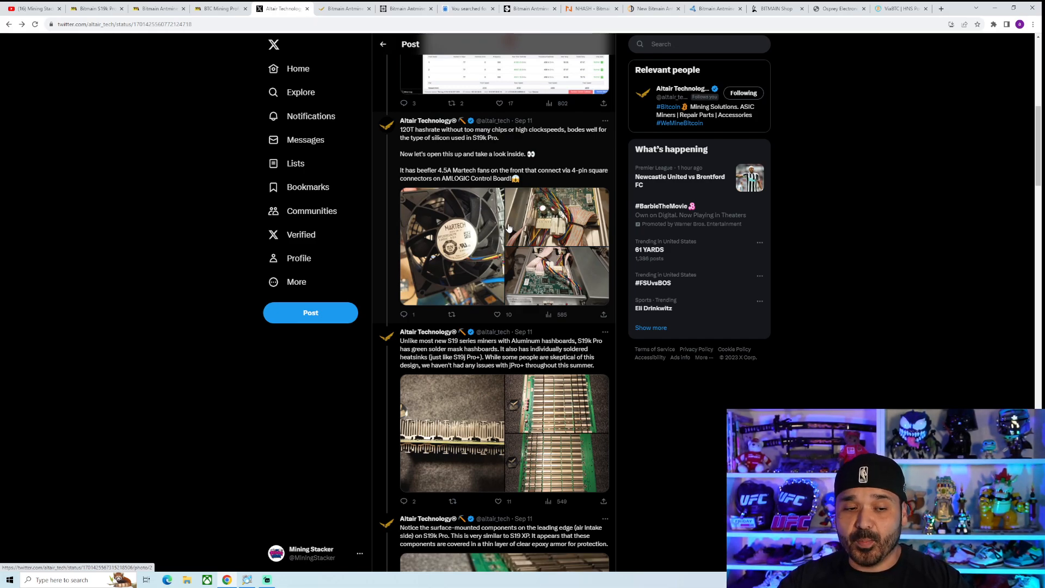
View the Martech 4.5A fan photo full-size, then the control board wiring photo.
{"action": "left_click", "coordinate": [452, 244]}
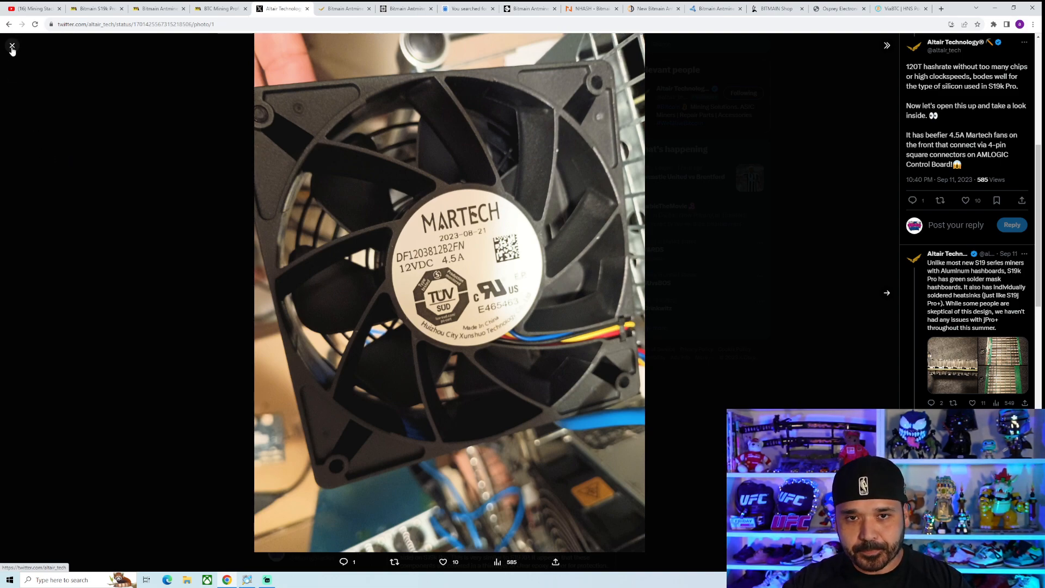
{"action": "left_click", "coordinate": [12, 45]}
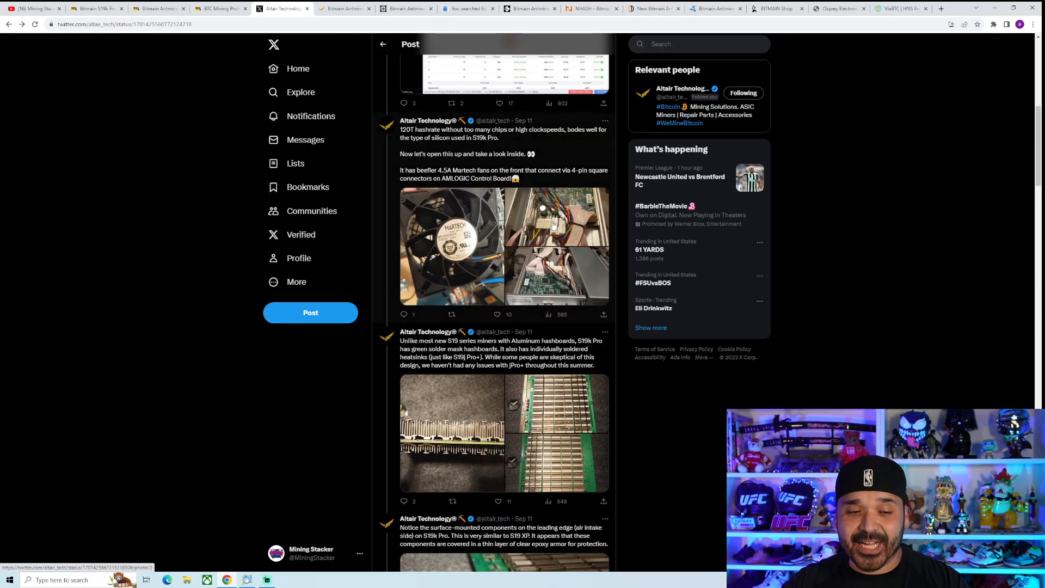
{"action": "left_click", "coordinate": [555, 216]}
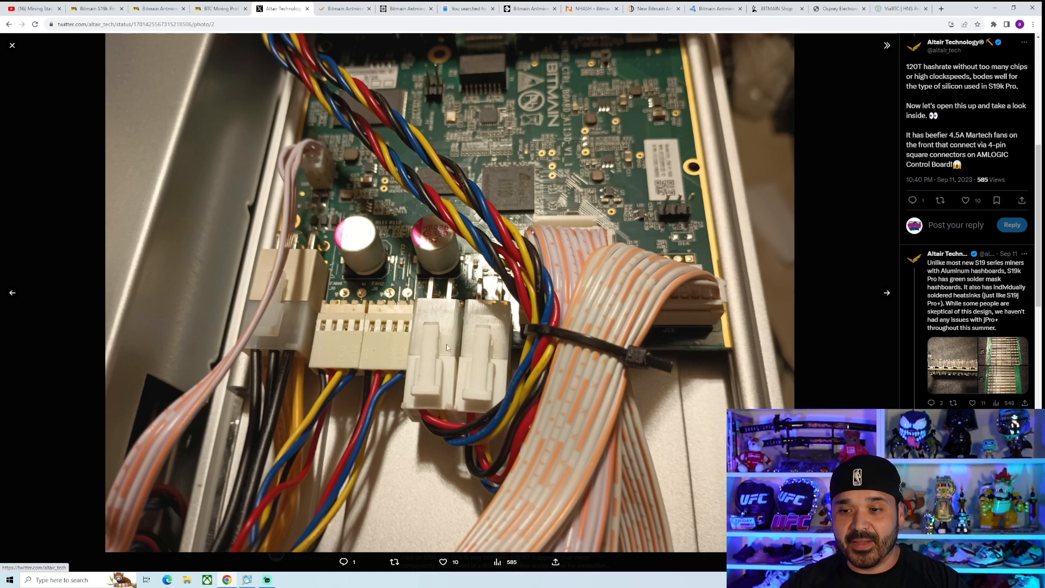
{"action": "mouse_move", "coordinate": [457, 332]}
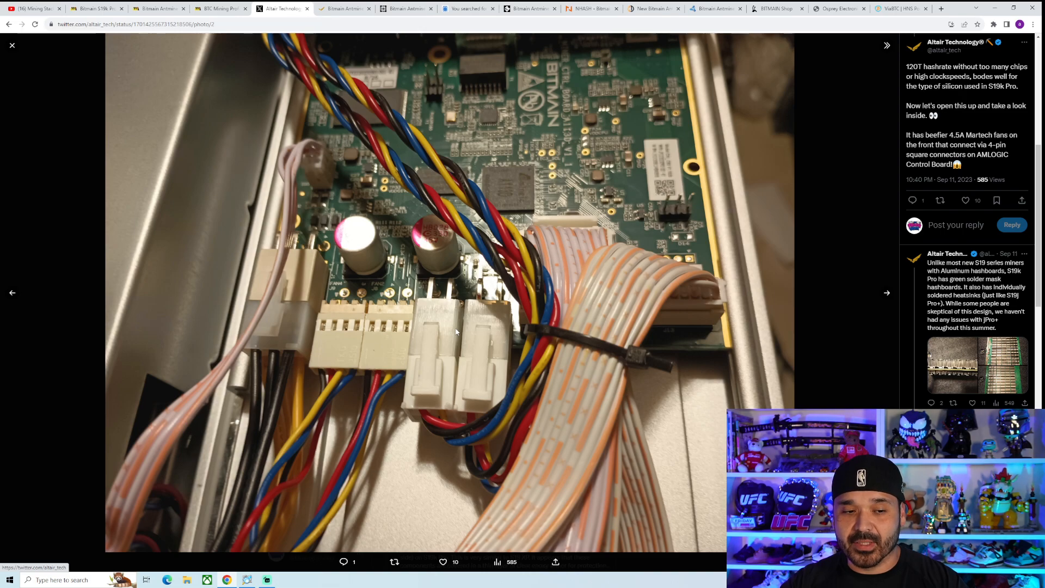
{"action": "mouse_move", "coordinate": [358, 137]}
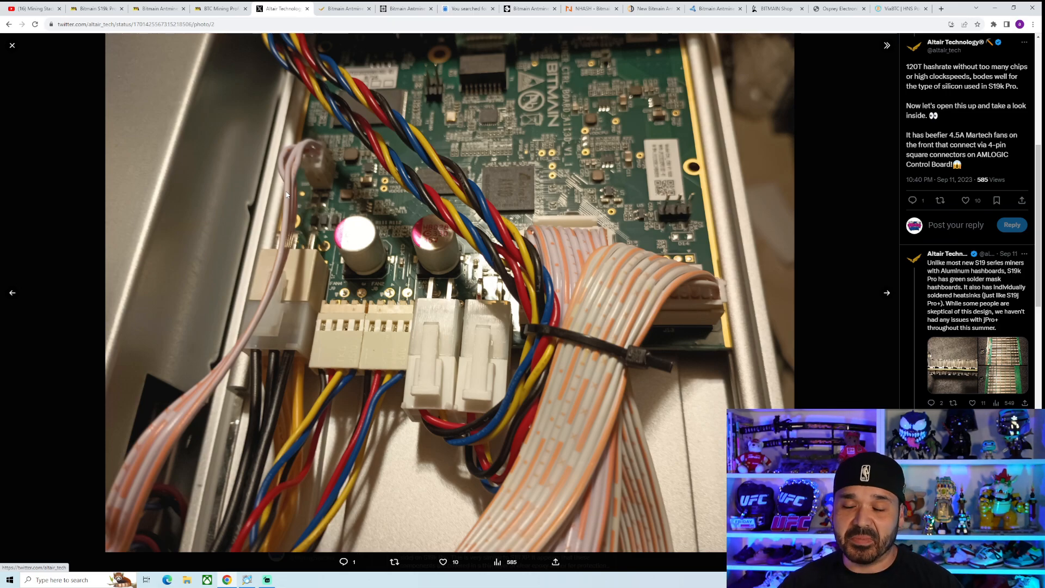
View both hashboard photos showing soldered heatsinks full-size, then return to the thread.
{"action": "left_click", "coordinate": [11, 45]}
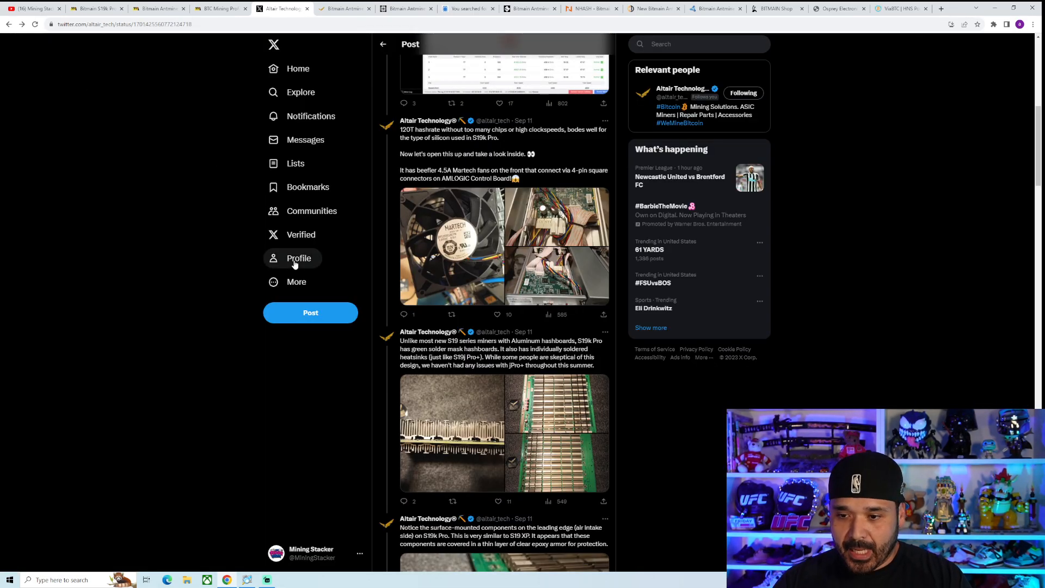
{"action": "scroll", "scroll_direction": "down", "scroll_amount": 3}
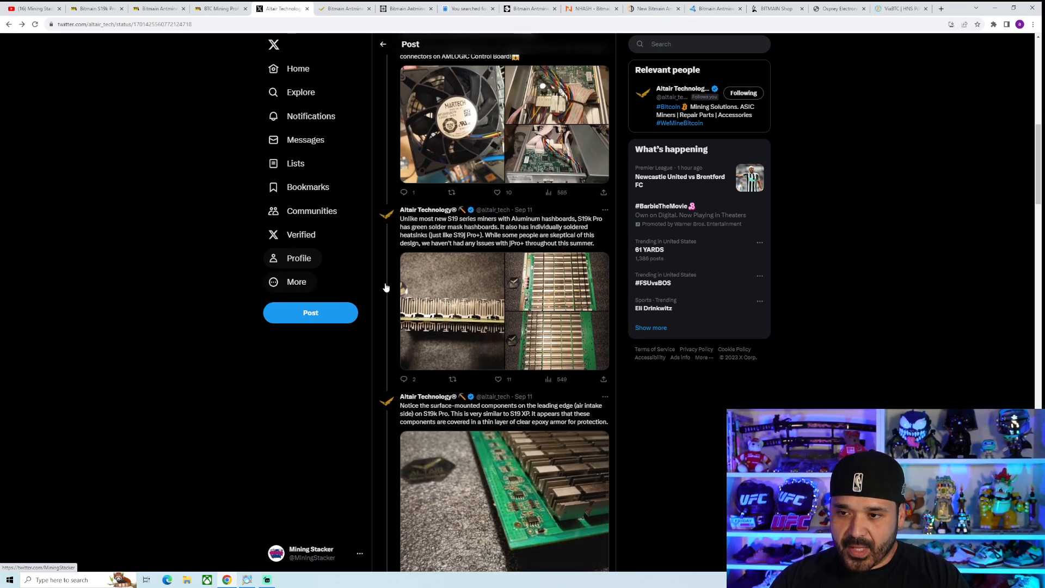
{"action": "left_click", "coordinate": [555, 309]}
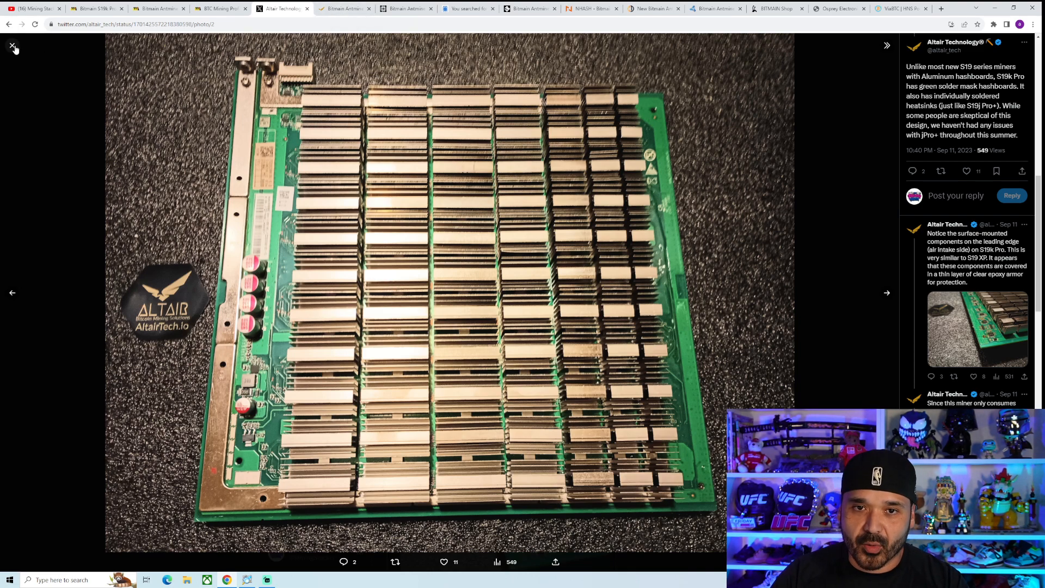
{"action": "left_click", "coordinate": [11, 45]}
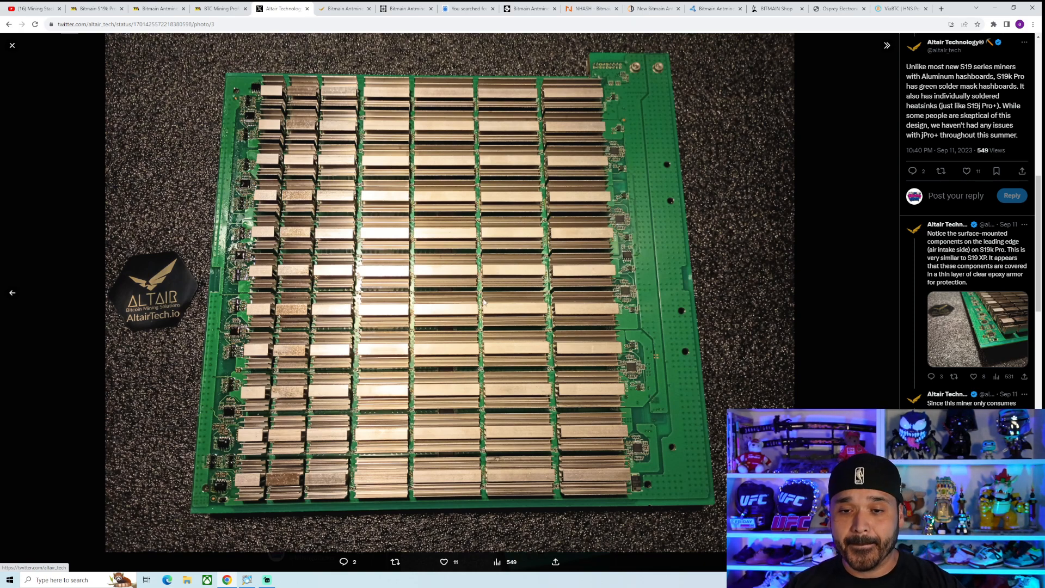
{"action": "left_click", "coordinate": [12, 45]}
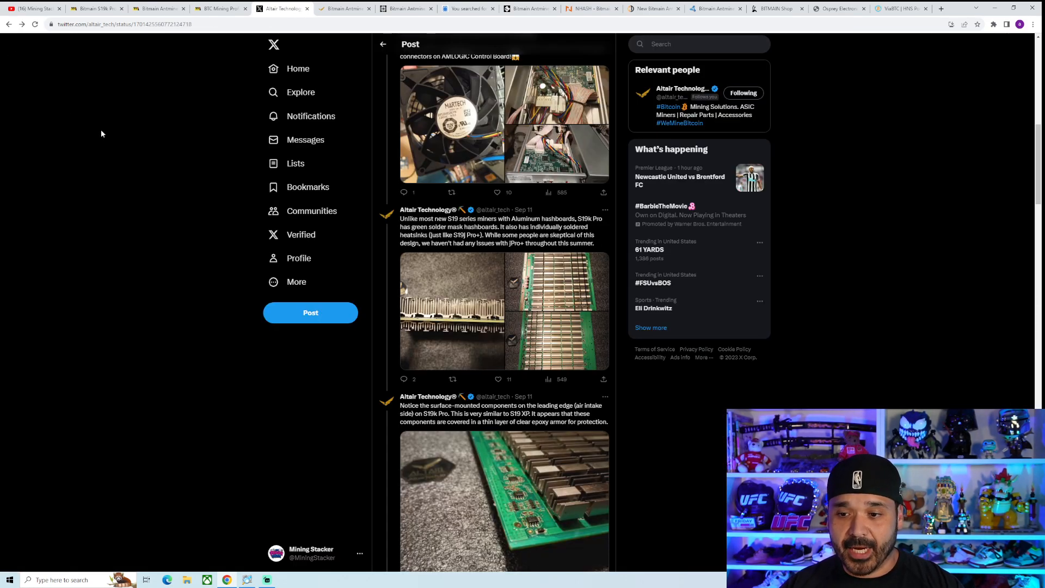
Read past the ePIC overclocking post and verdict to the no-LPM-mode reply.
{"action": "scroll", "scroll_direction": "down", "scroll_amount": 3}
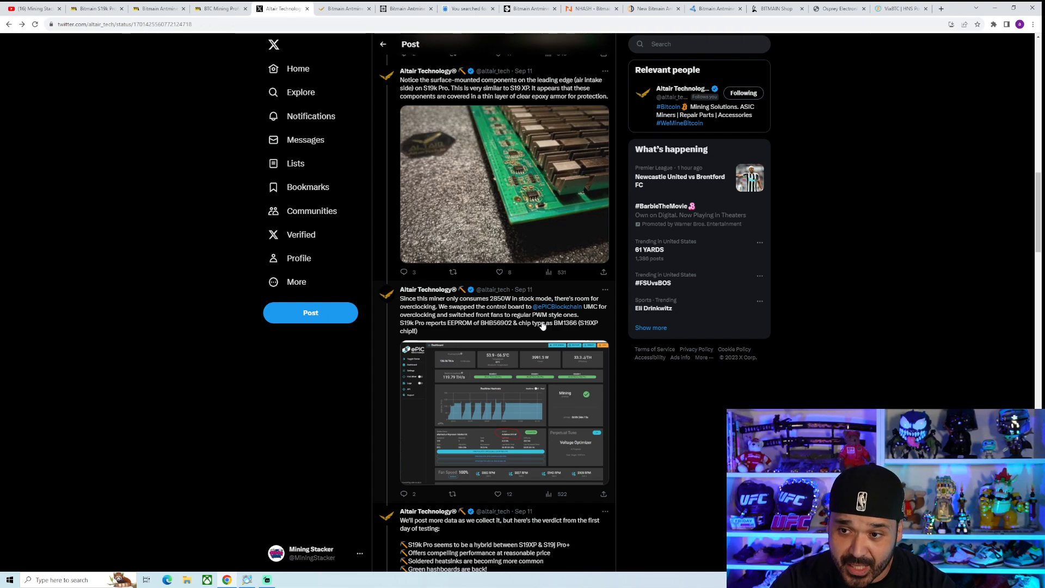
{"action": "scroll", "scroll_direction": "down", "scroll_amount": 3}
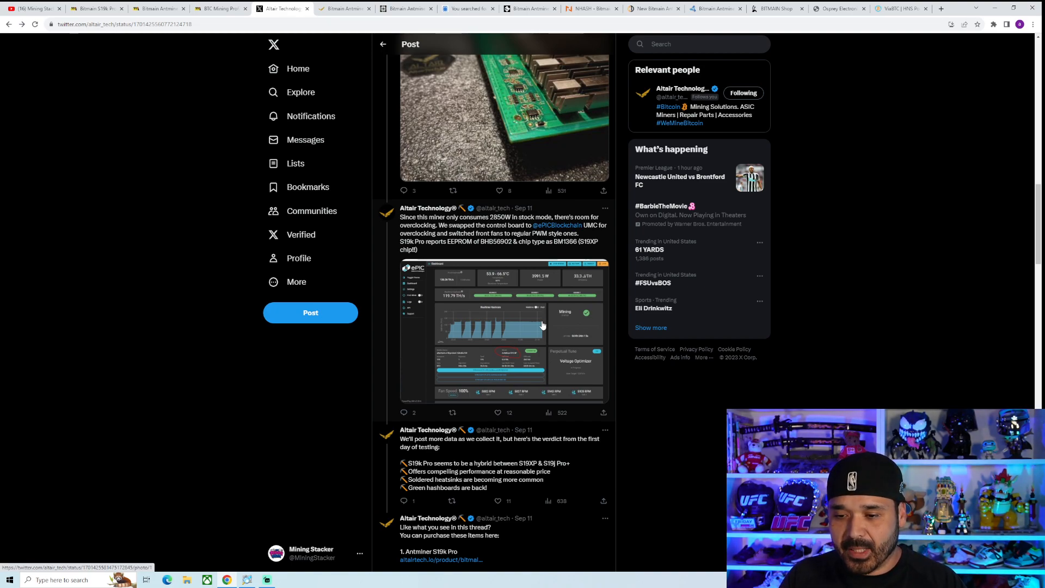
{"action": "mouse_move", "coordinate": [554, 337]}
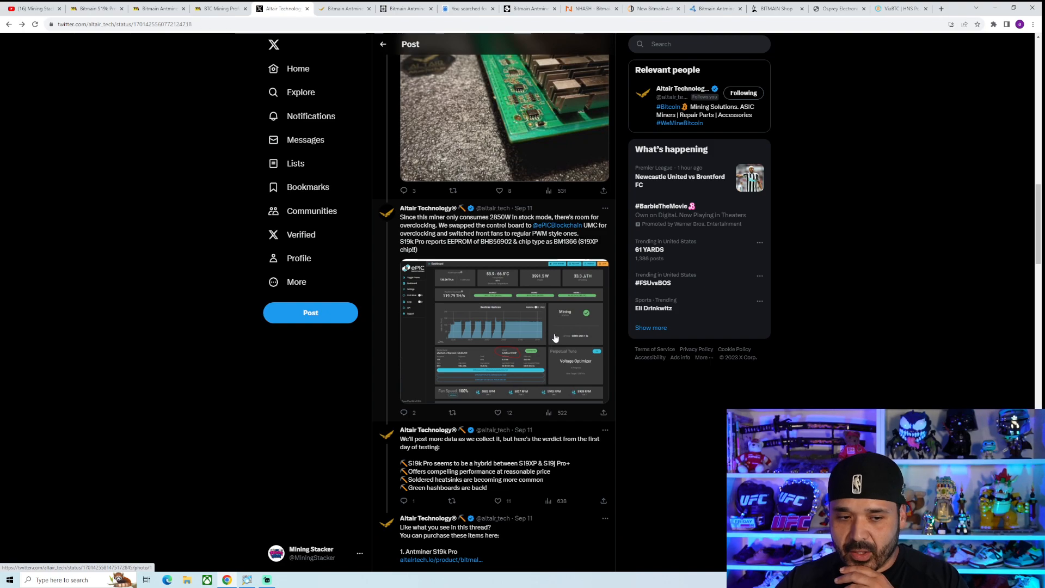
{"action": "scroll", "scroll_direction": "down", "scroll_amount": 3}
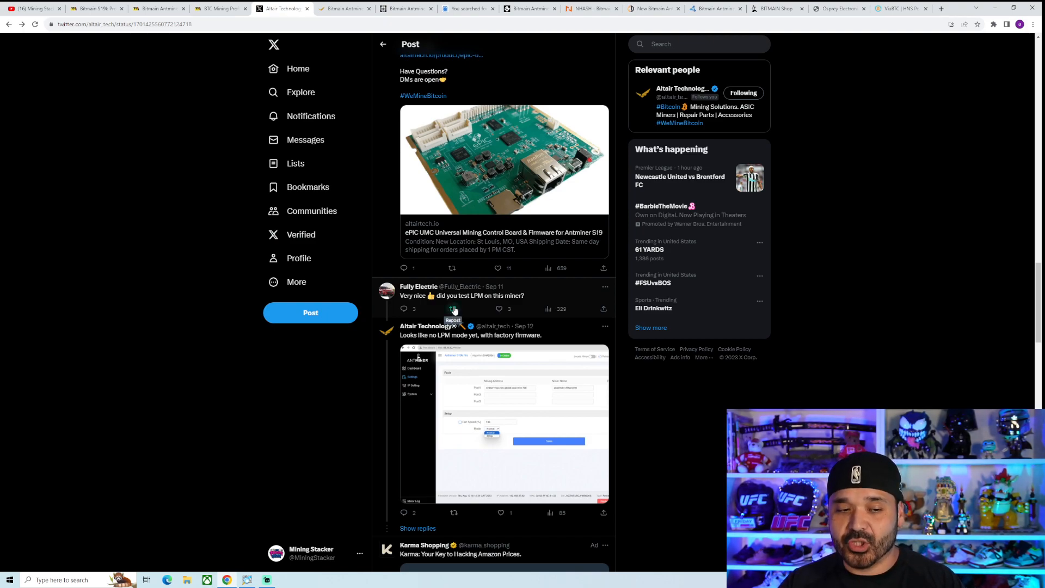
{"action": "mouse_move", "coordinate": [454, 297]}
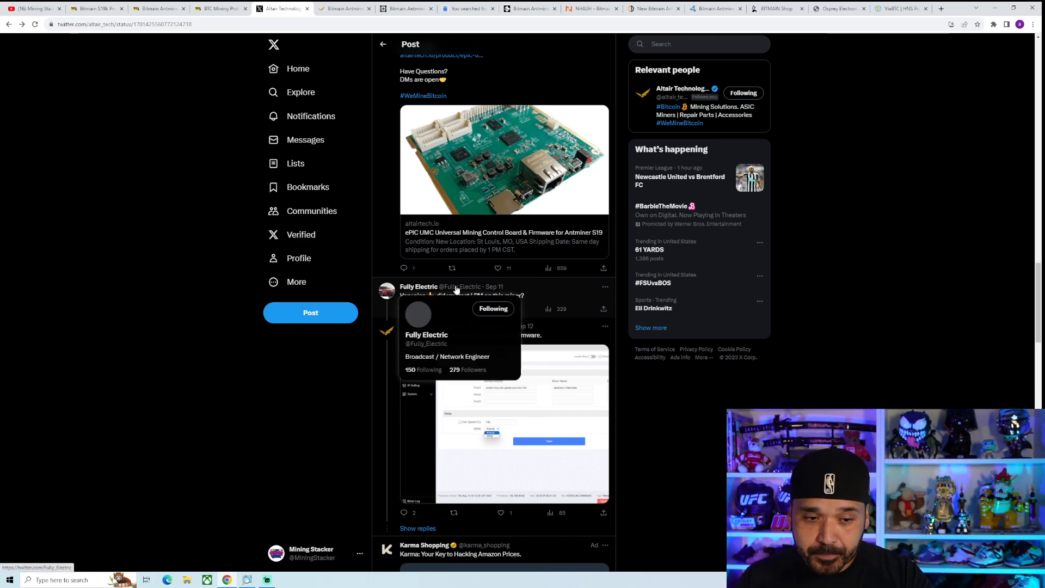
{"action": "mouse_move", "coordinate": [380, 352]}
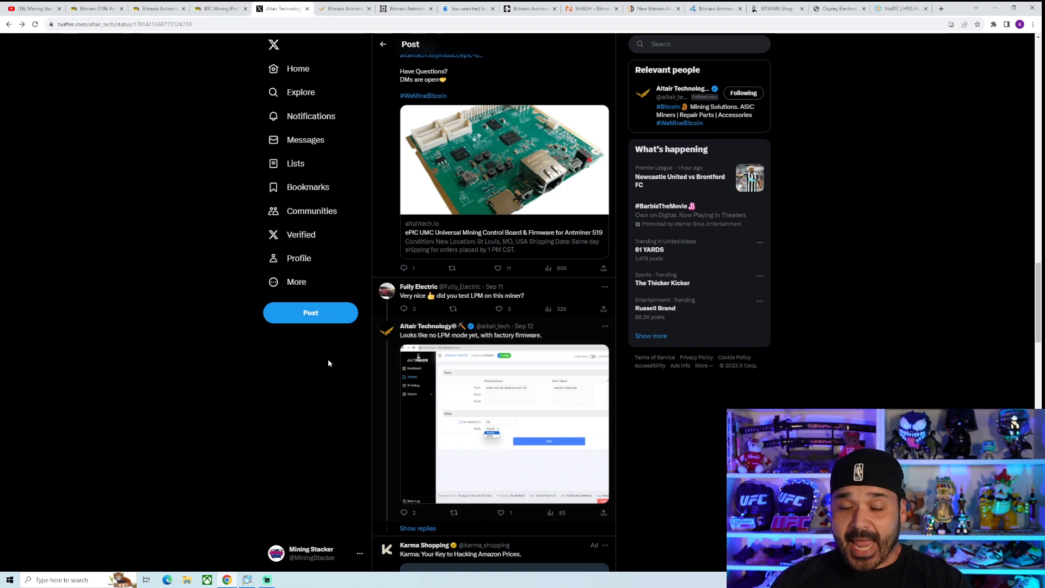
{"action": "mouse_move", "coordinate": [294, 350]}
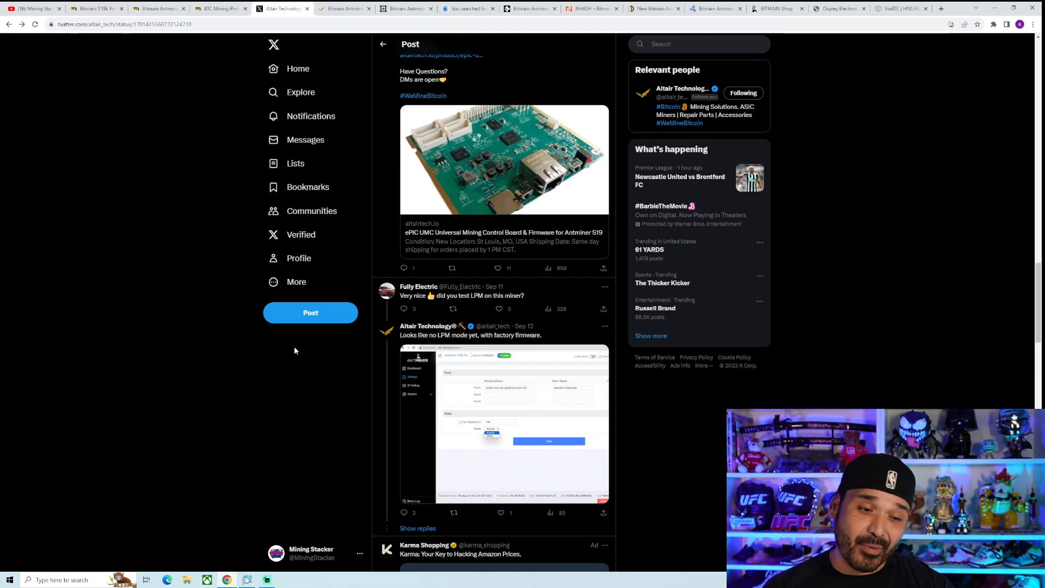
{"action": "mouse_move", "coordinate": [309, 342]}
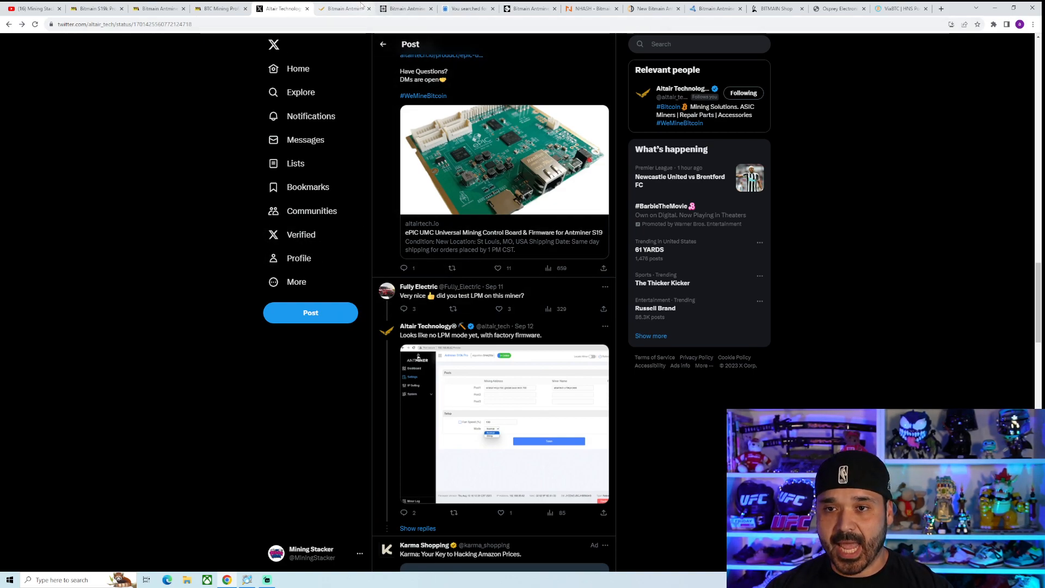
Show the Altair Tech store's S19k Pro 120T listing at $2,199 and 23 J/T.
{"action": "left_click", "coordinate": [342, 9]}
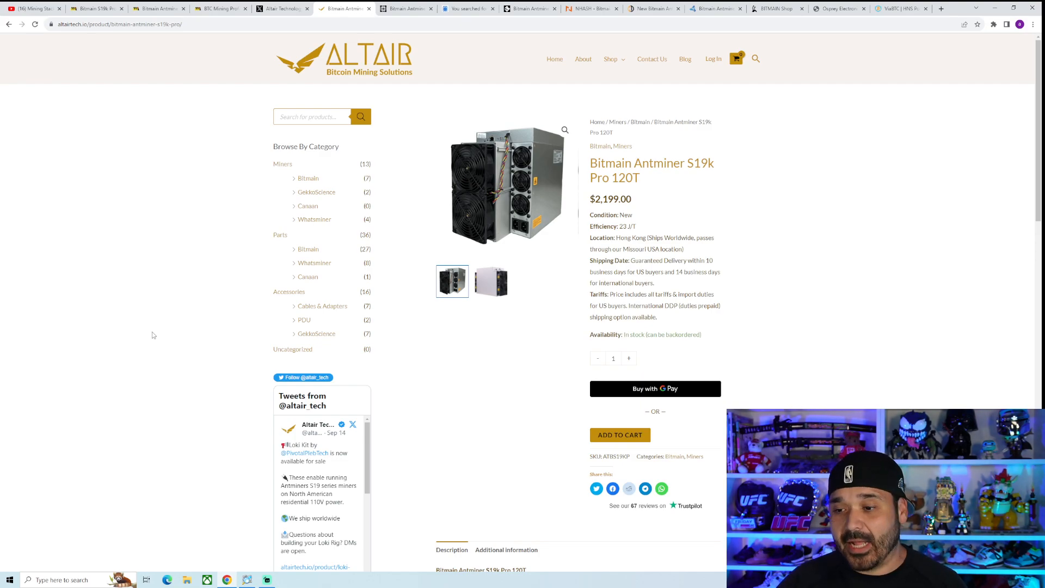
{"action": "mouse_move", "coordinate": [248, 374]}
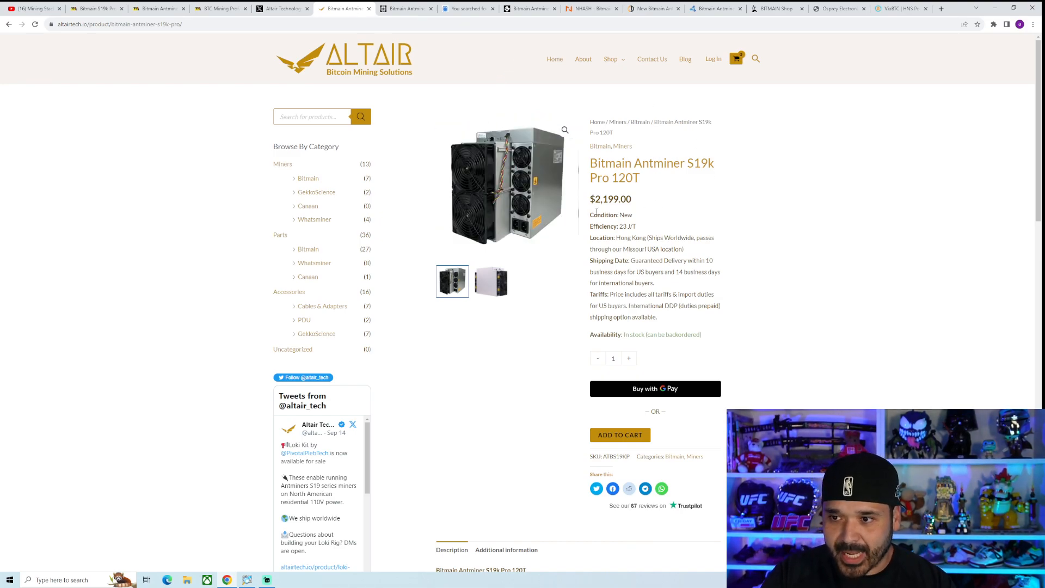
{"action": "left_click", "coordinate": [467, 9]}
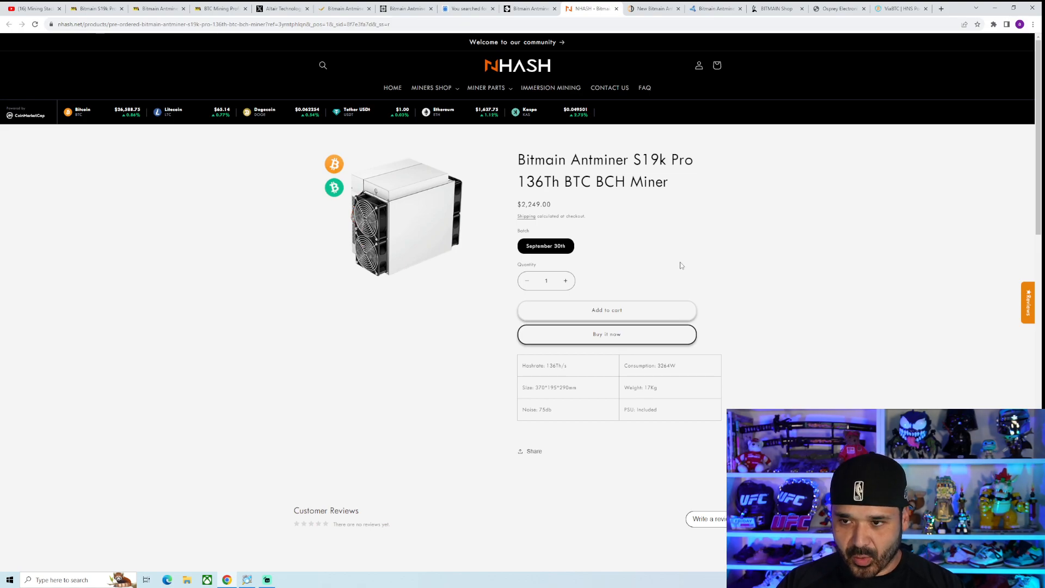
{"action": "left_click", "coordinate": [652, 8]}
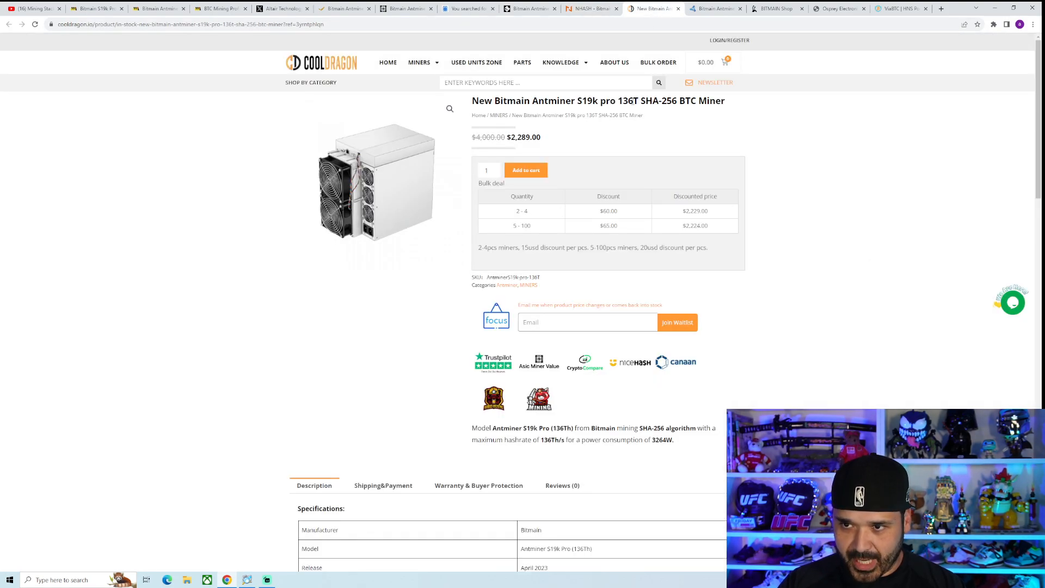
{"action": "left_click", "coordinate": [1012, 303]}
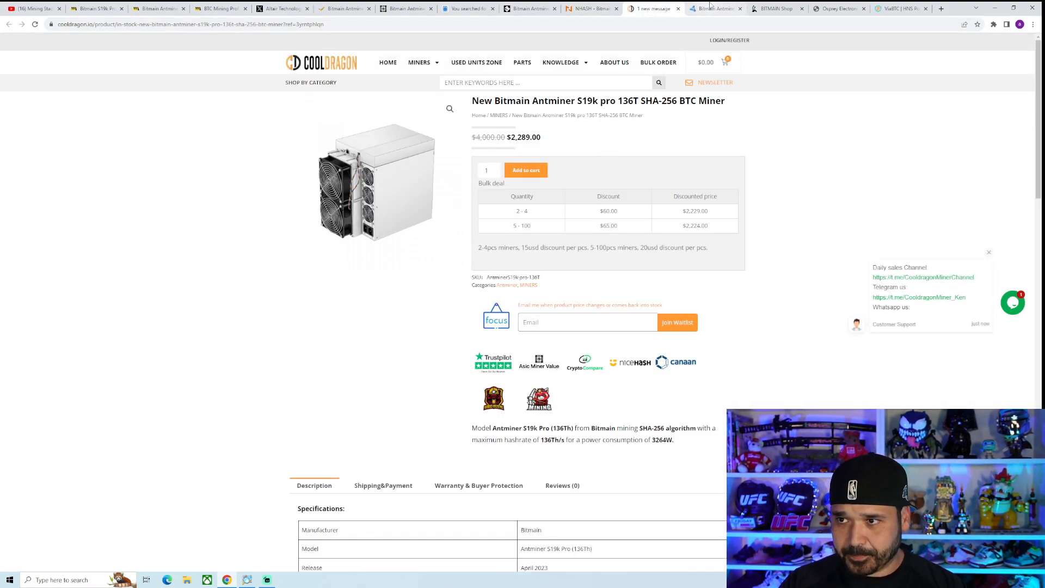
{"action": "left_click", "coordinate": [715, 8]}
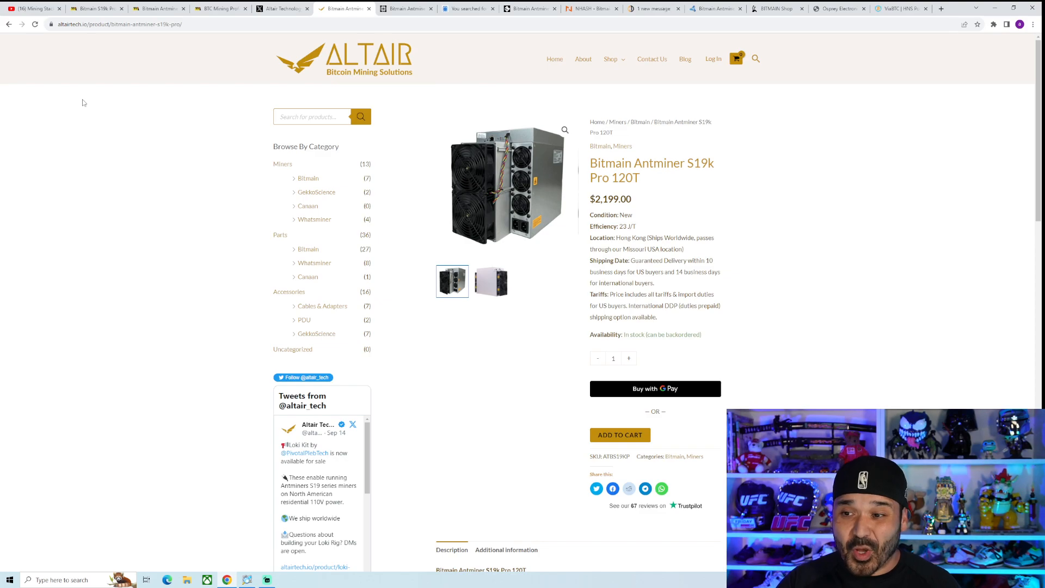
{"action": "mouse_move", "coordinate": [87, 143]}
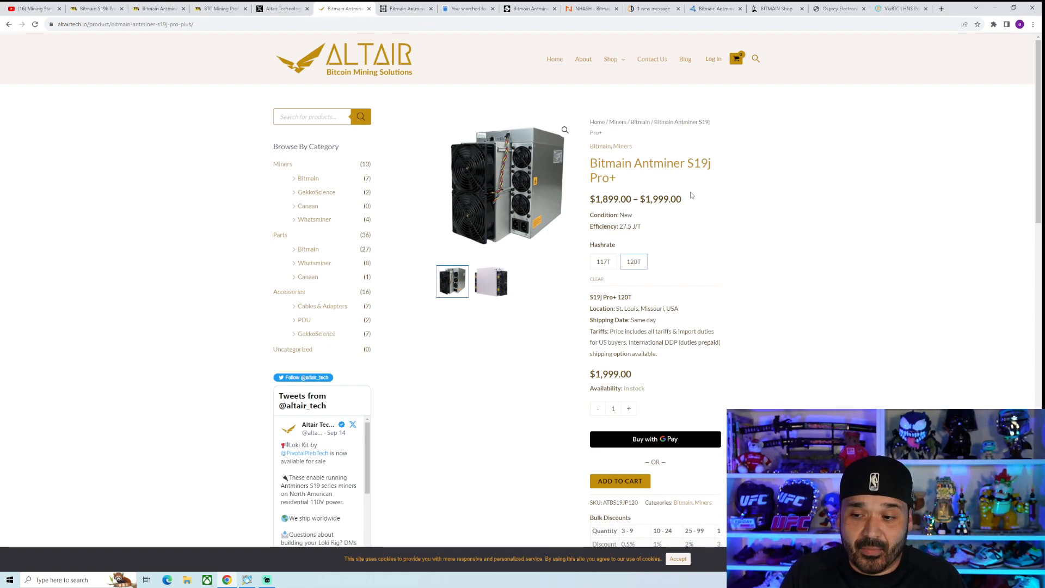
Select the 117T S19j Pro+ option, priced $1,899 and shipping from Hong Kong.
{"action": "left_click", "coordinate": [602, 261]}
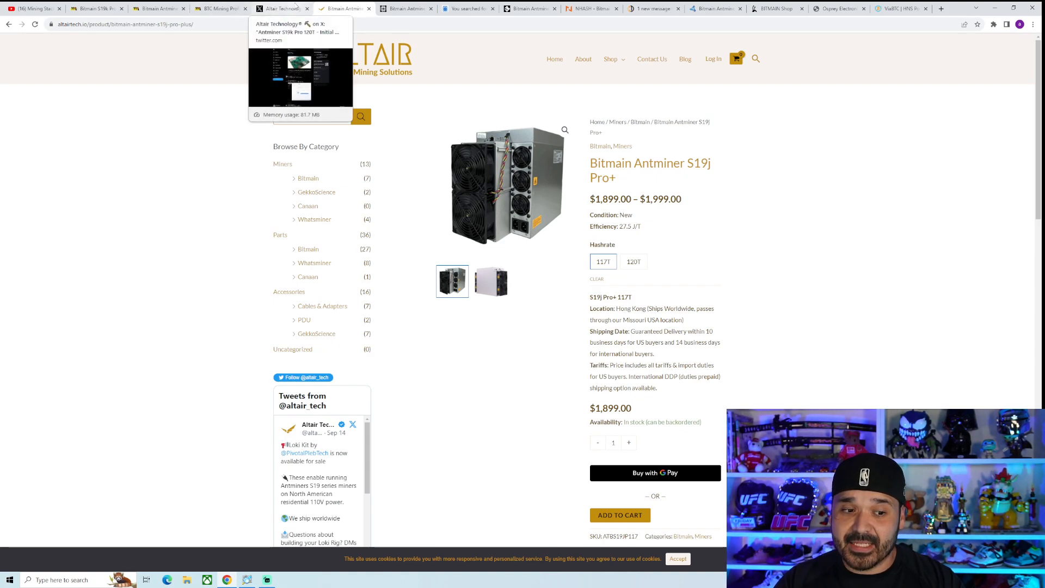
{"action": "mouse_move", "coordinate": [383, 35]}
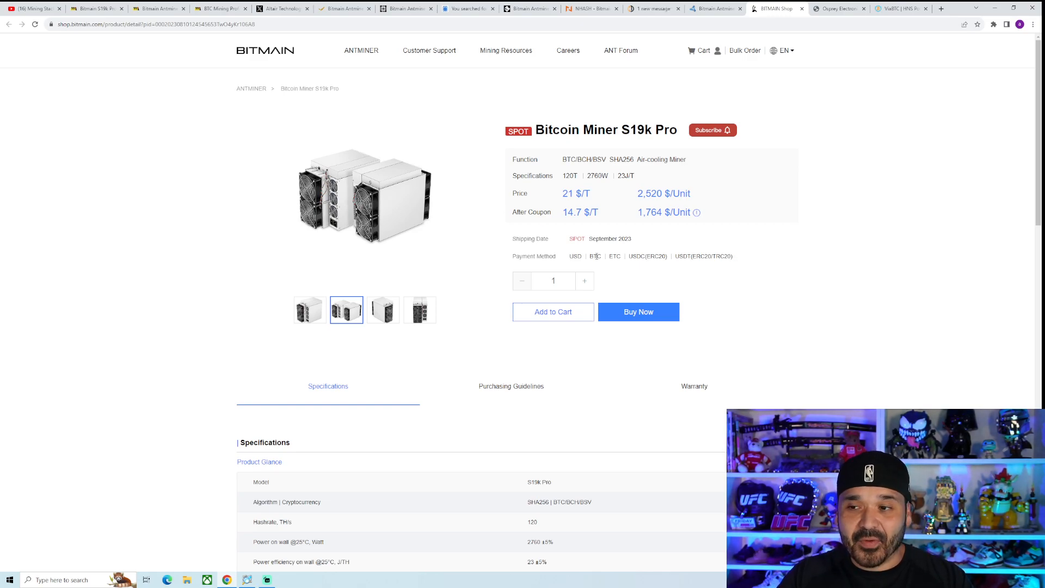
{"action": "left_click", "coordinate": [282, 8]}
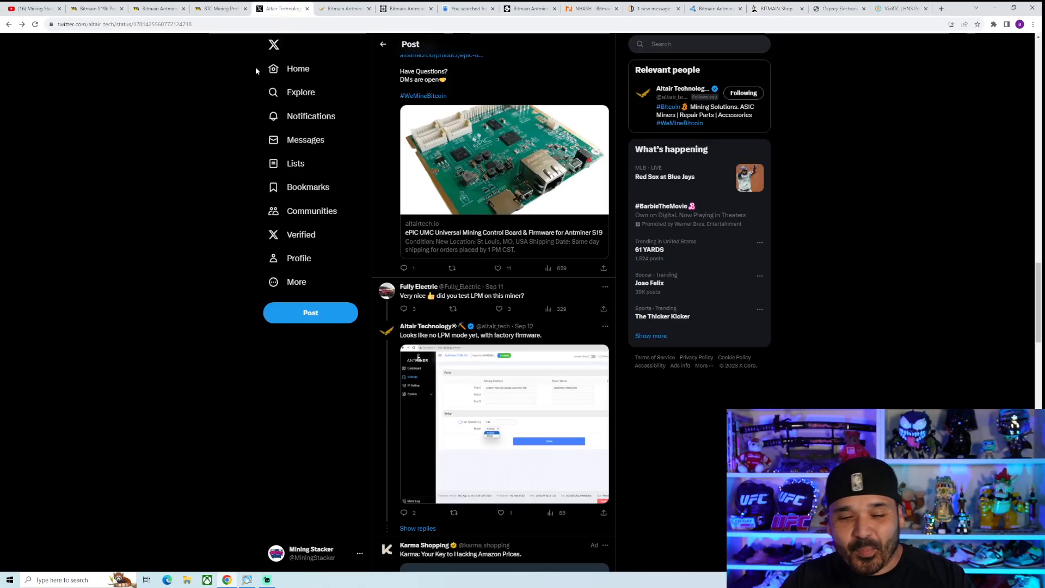
{"action": "left_click", "coordinate": [344, 8]}
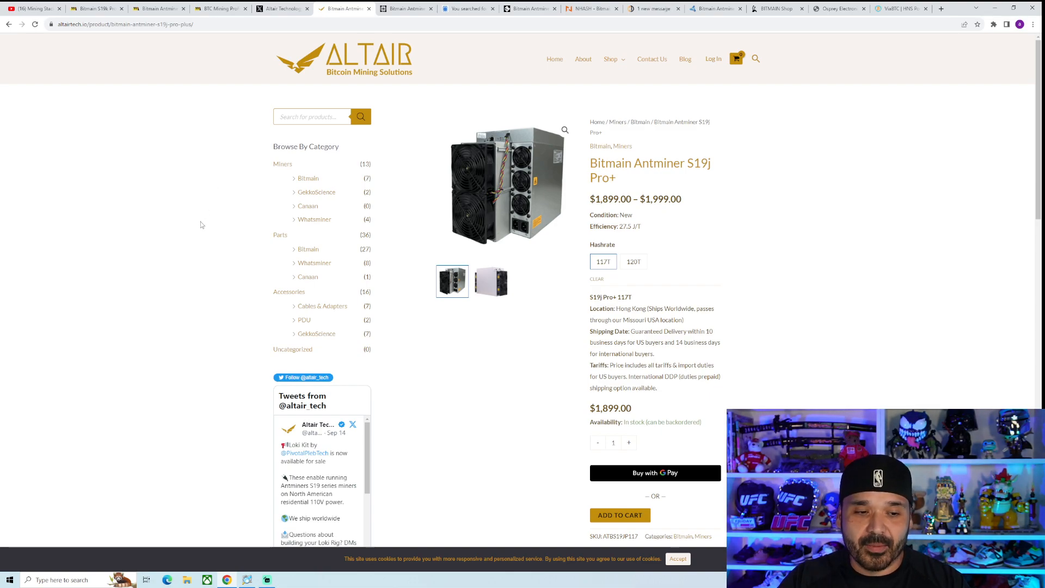